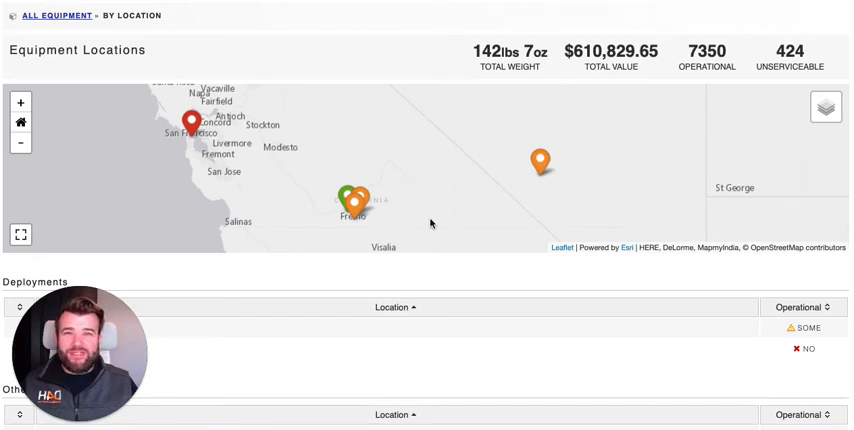
pyautogui.moveTo(344, 144)
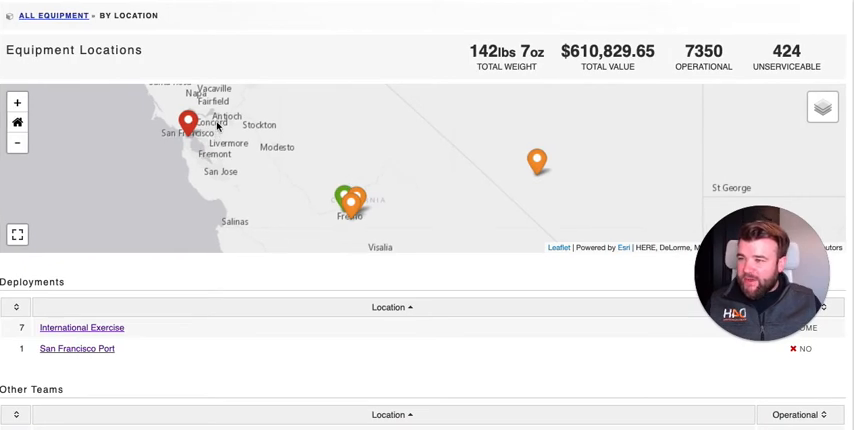
pyautogui.moveTo(198, 164)
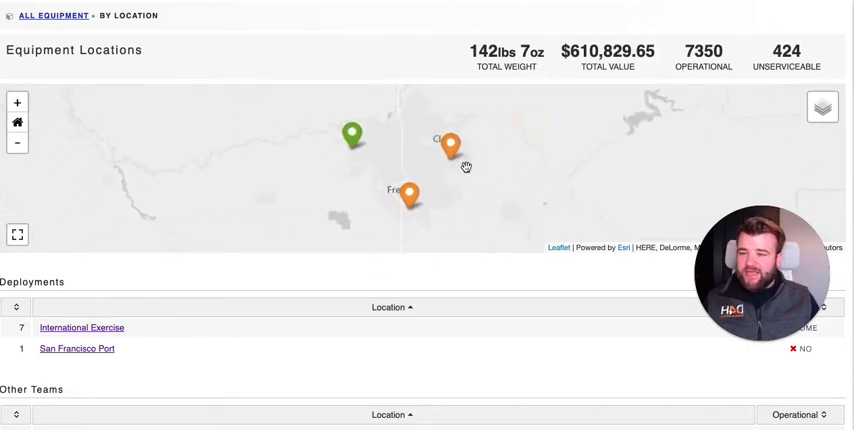
# Zoom the By Location map in on the central California equipment pins near Fresno
pyautogui.moveTo(466, 164); pyautogui.dragTo(356, 136)
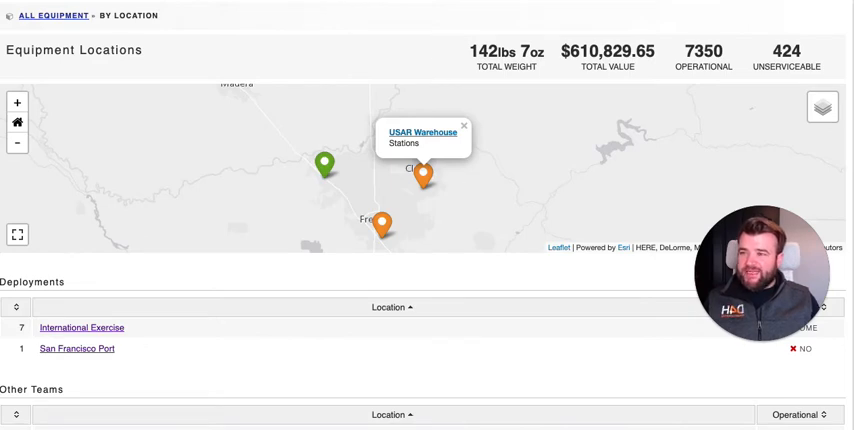
# Open the San Francisco Port deployment with its Pier 50 Mission Bay location
pyautogui.click(76, 348)
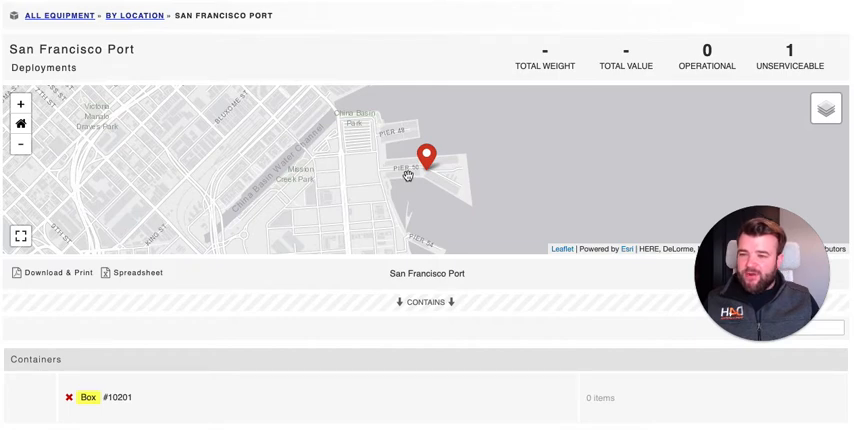
pyautogui.moveTo(424, 172)
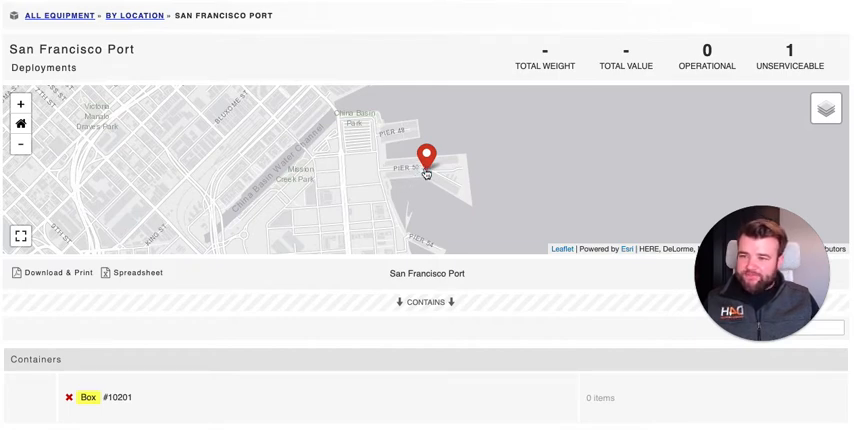
pyautogui.moveTo(412, 104)
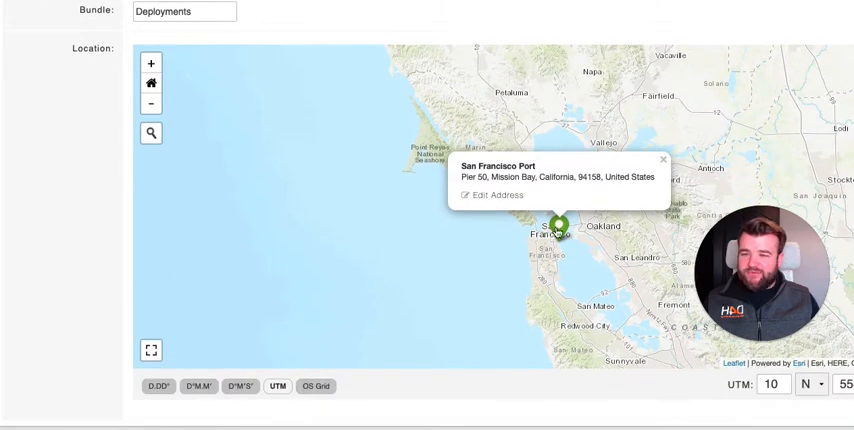
# Search the map for 'pier 49 san' and choose the 49 Pier, San Francisco address
pyautogui.click(662, 160)
pyautogui.write('p')
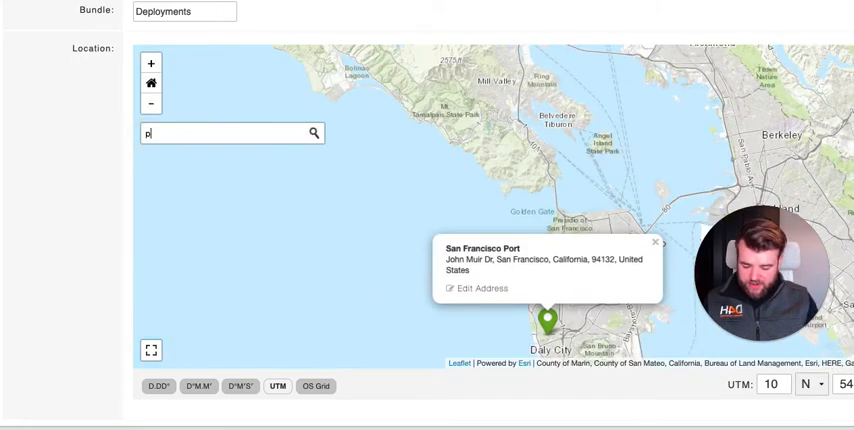
pyautogui.write('ier 49')
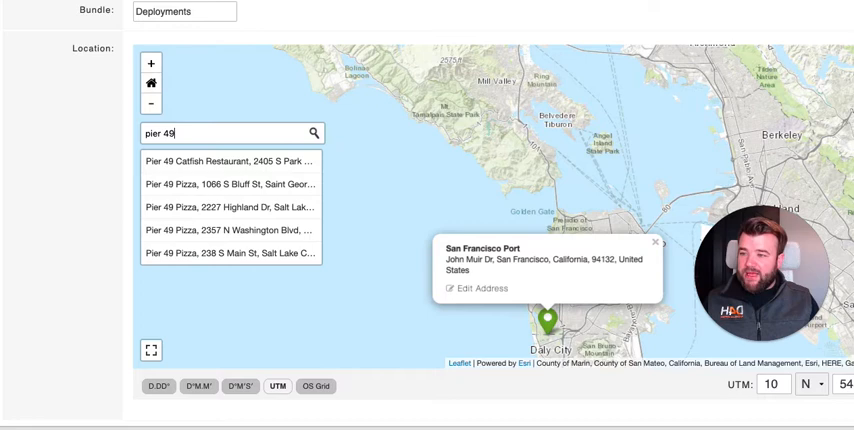
pyautogui.write('san')
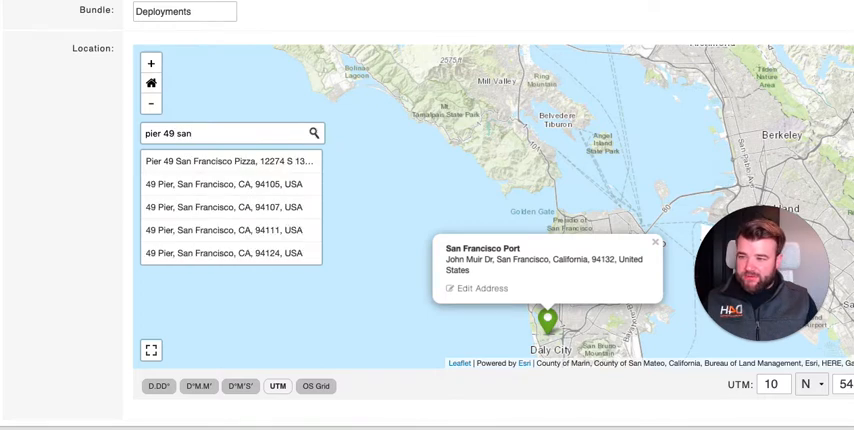
pyautogui.click(224, 184)
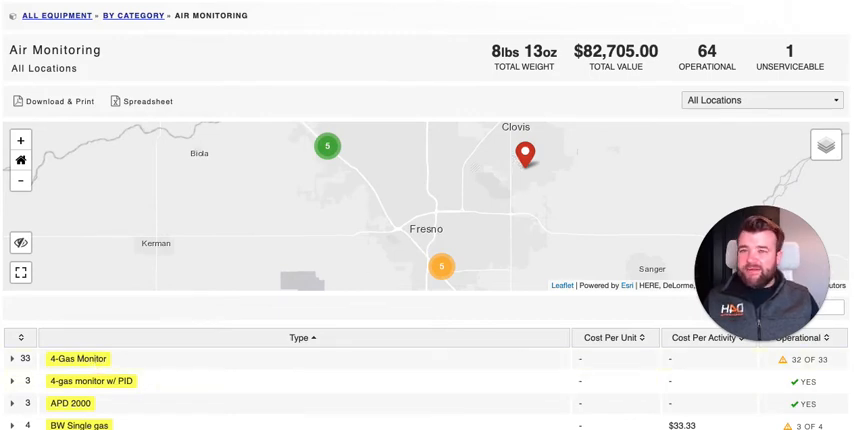
# Open the 4-Gas Monitor items and inspect a monitor pin near Fresno
pyautogui.click(78, 358)
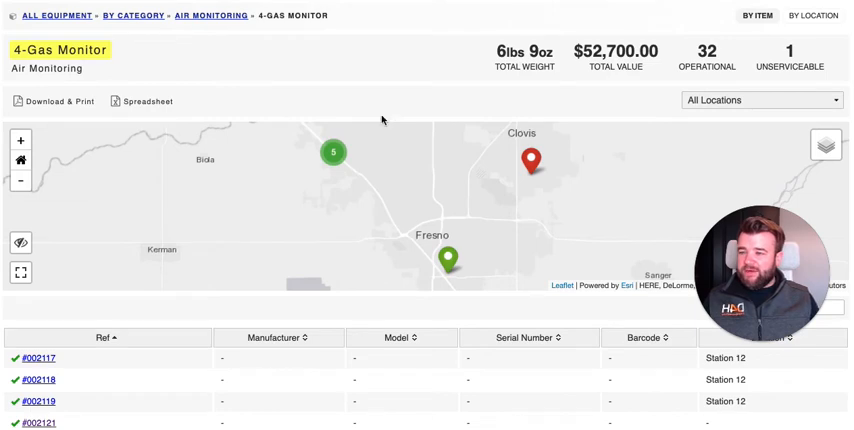
pyautogui.moveTo(464, 272)
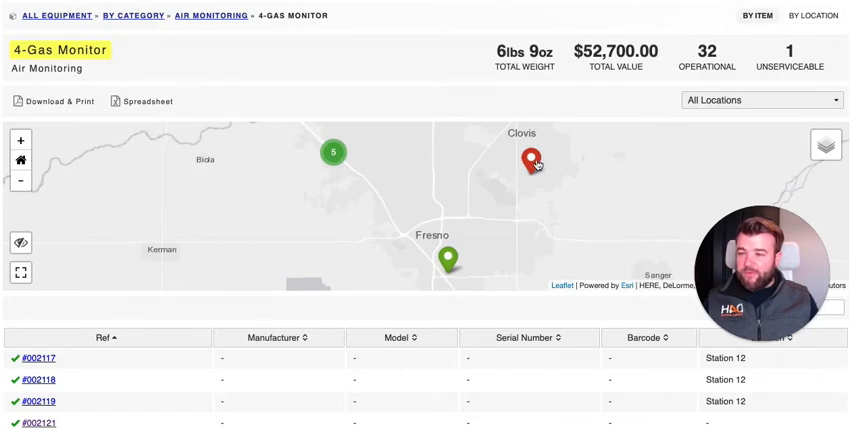
pyautogui.click(332, 152)
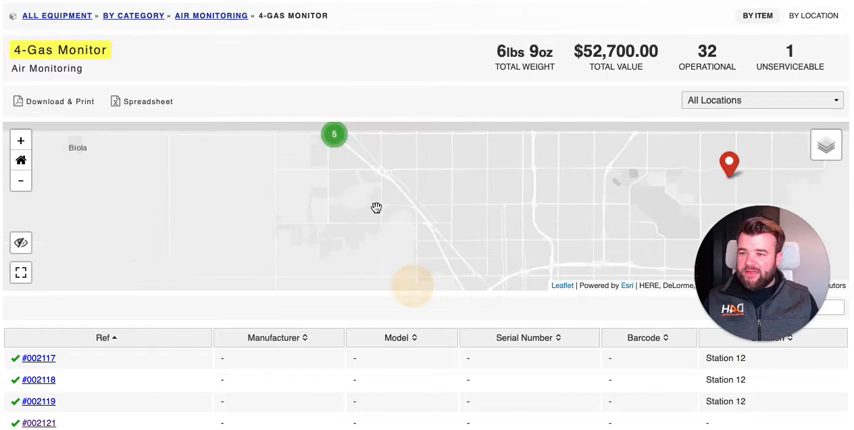
pyautogui.click(334, 132)
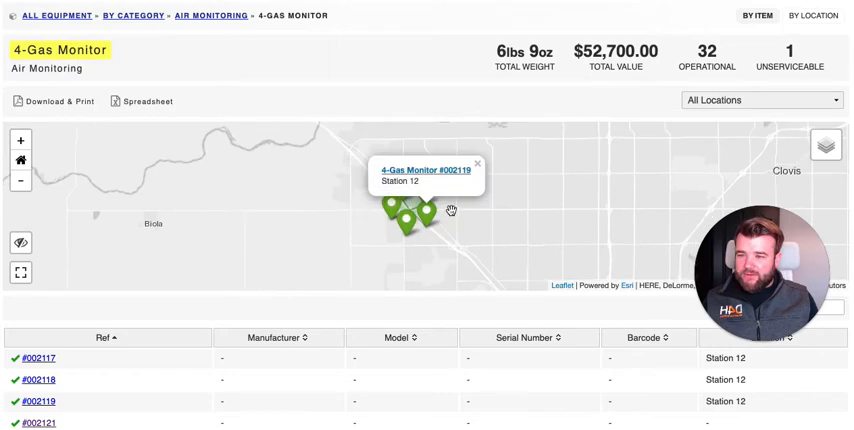
# Move to the other monitor pins and show the Engine Bay - 40 monitor's details
pyautogui.click(424, 218)
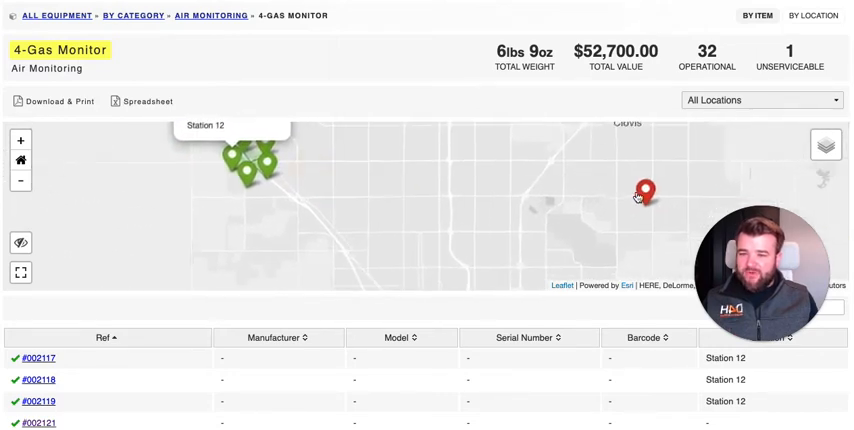
pyautogui.click(644, 190)
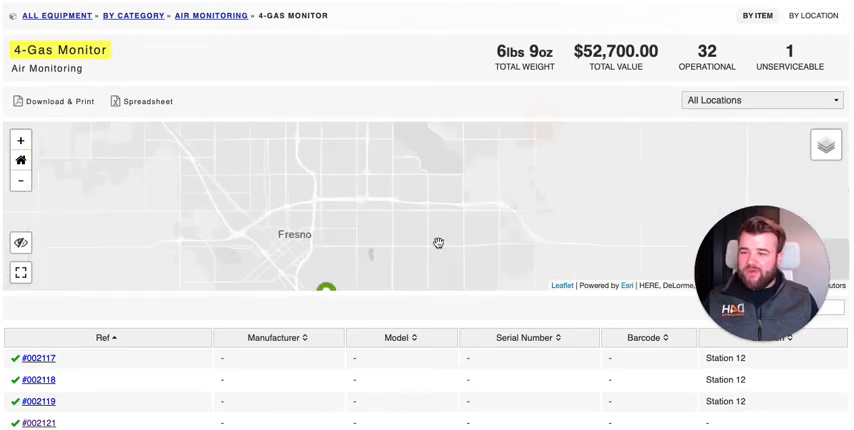
pyautogui.click(428, 214)
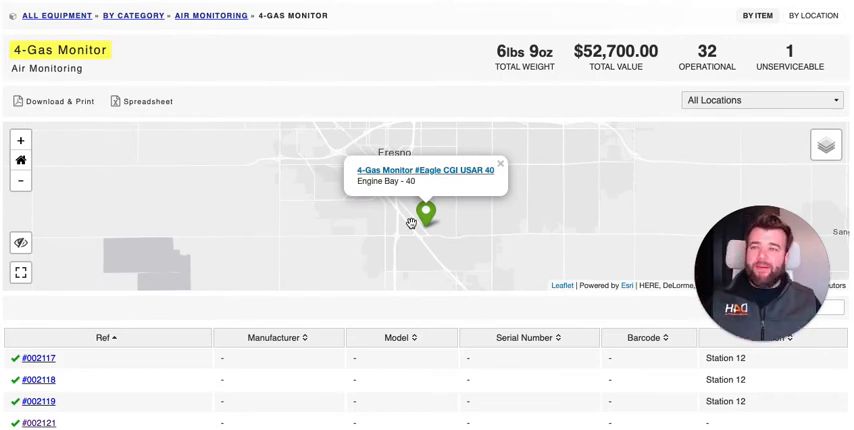
pyautogui.moveTo(404, 144)
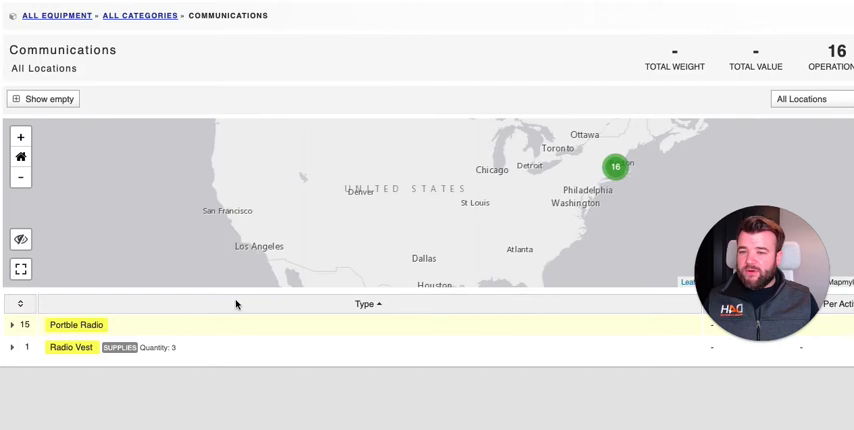
# Zoom into the communications cluster and open the Portable Radio items
pyautogui.click(616, 166)
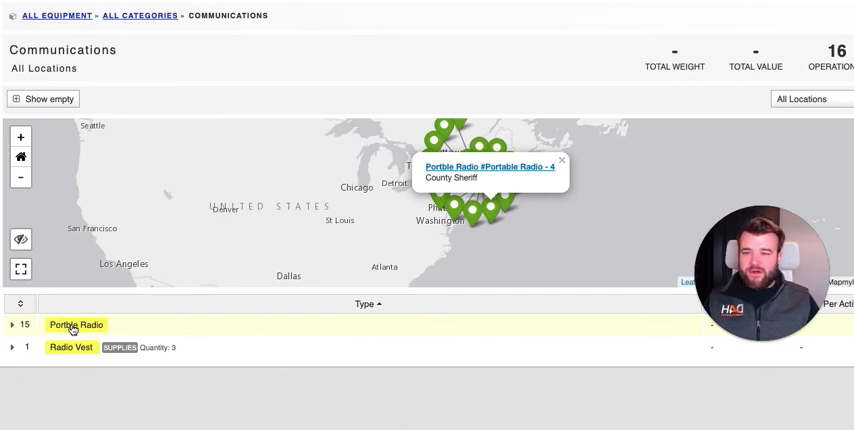
pyautogui.click(76, 324)
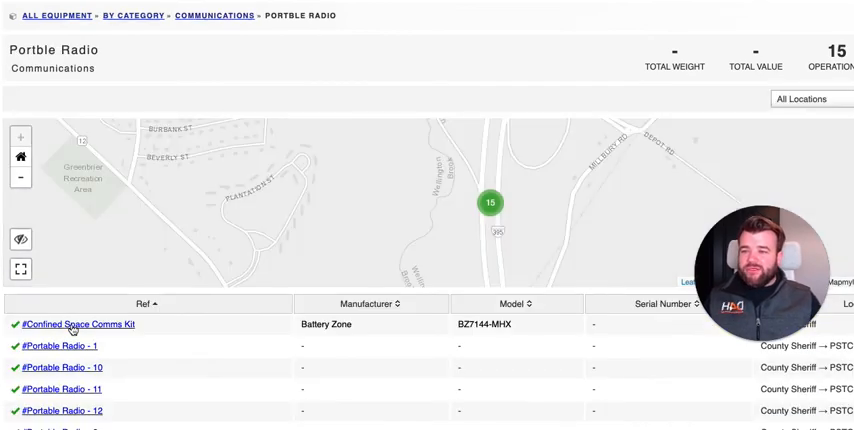
# Spread the 15-radio cluster so each Portable Radio pin shows individually
pyautogui.click(490, 202)
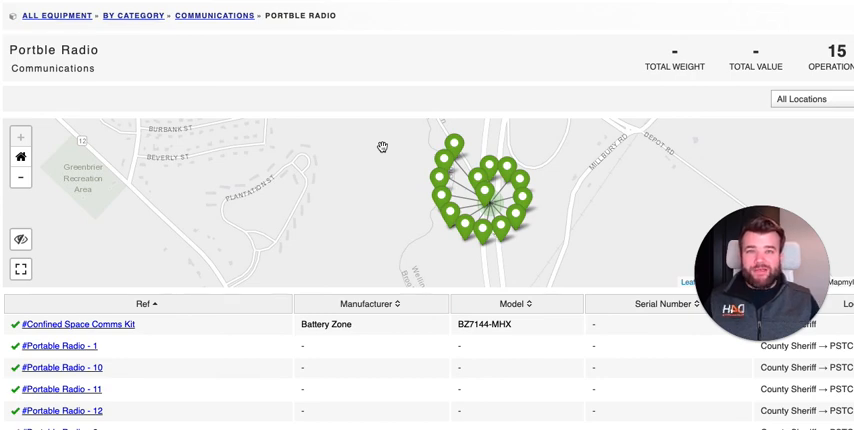
pyautogui.moveTo(482, 126)
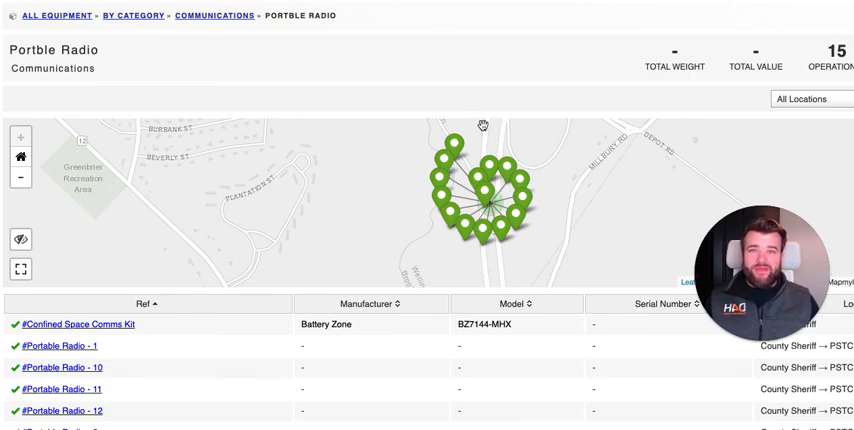